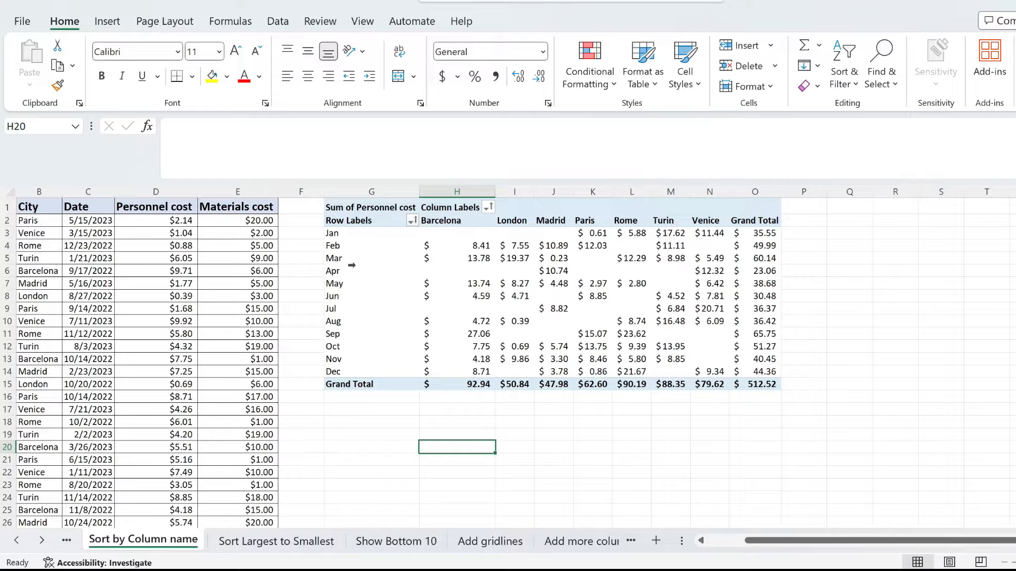
# Reposition the pivot table's Mar row below Dec, keeping the $512.52 grand total.
pyautogui.click(332, 270)
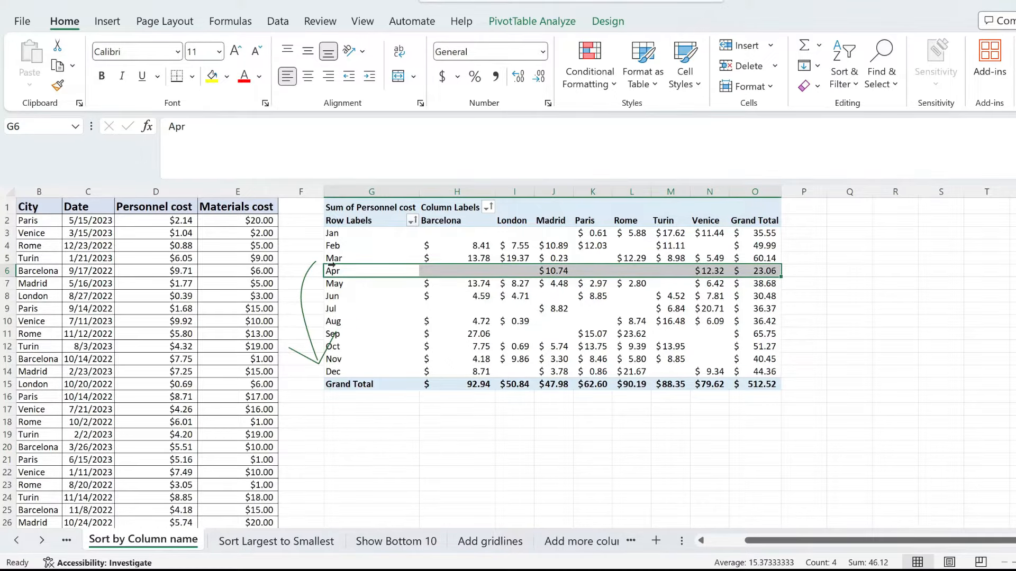
pyautogui.click(370, 258)
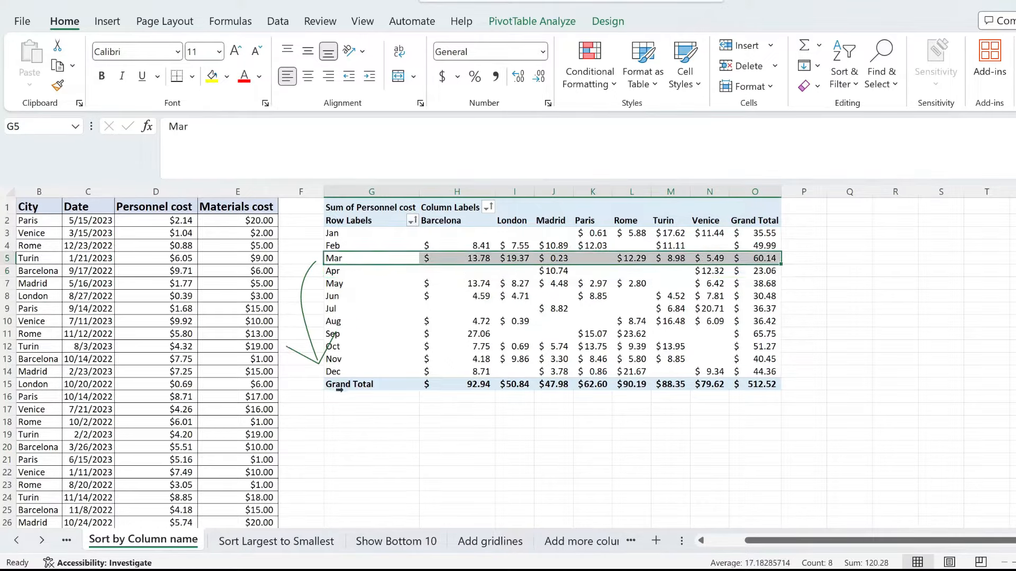
pyautogui.click(456, 447)
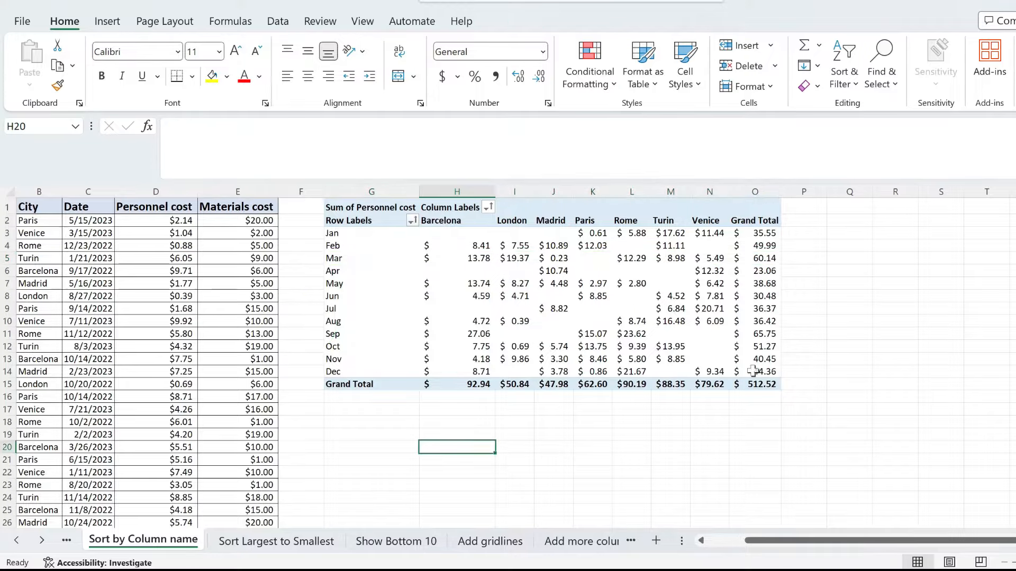
pyautogui.hscroll(3)
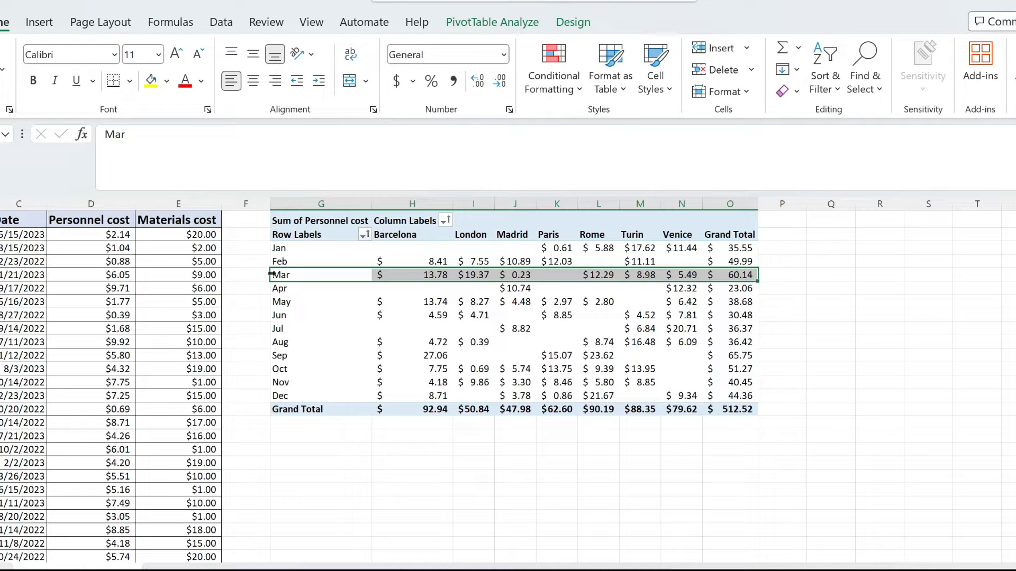
pyautogui.moveTo(319, 282)
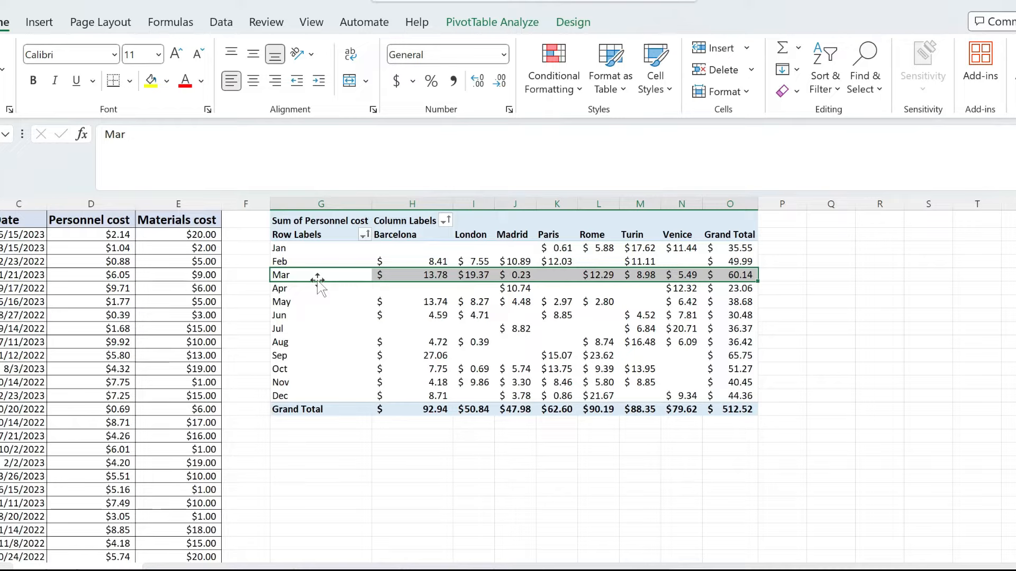
pyautogui.press('alt')
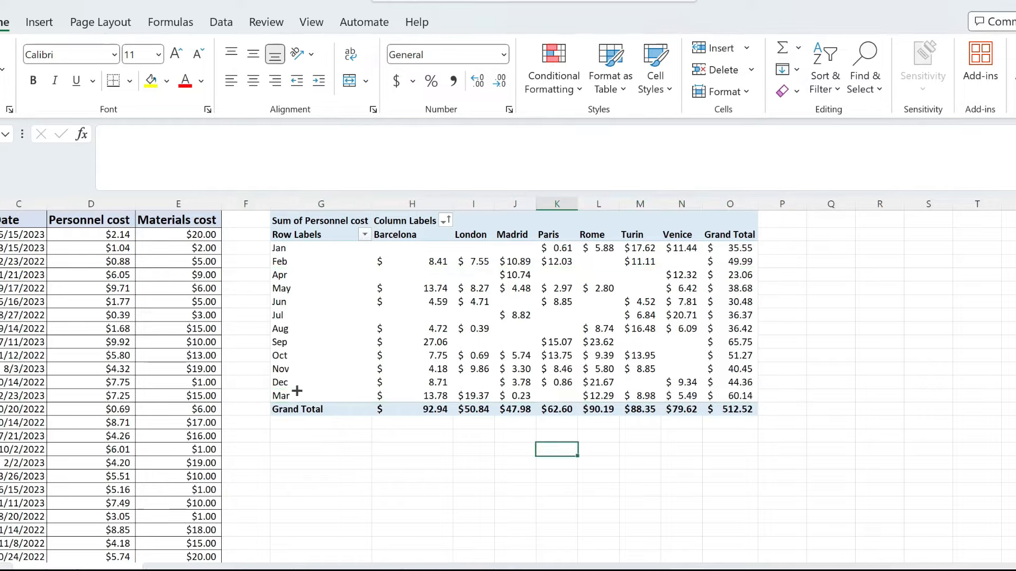
pyautogui.click(281, 396)
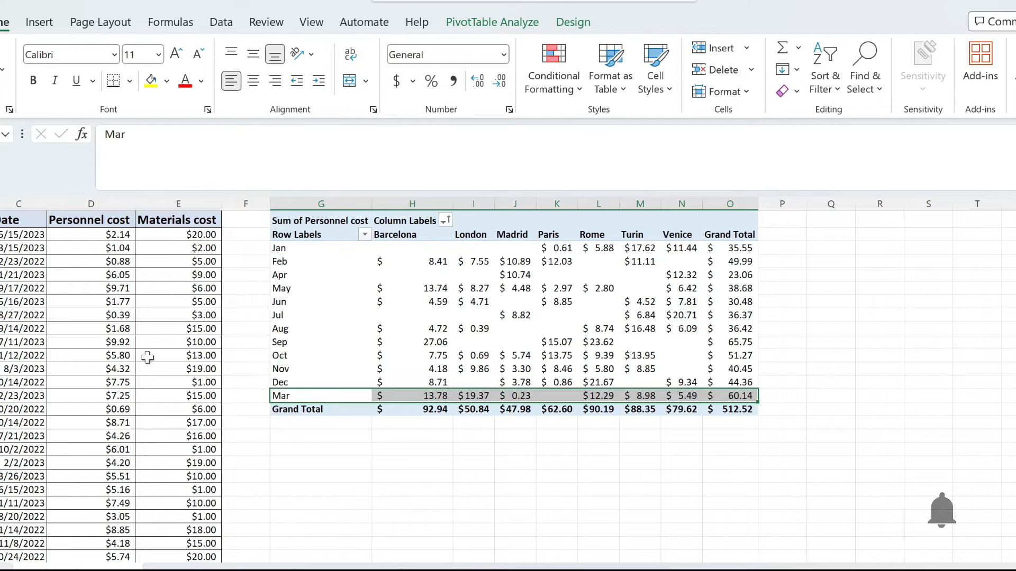
pyautogui.moveTo(945, 518)
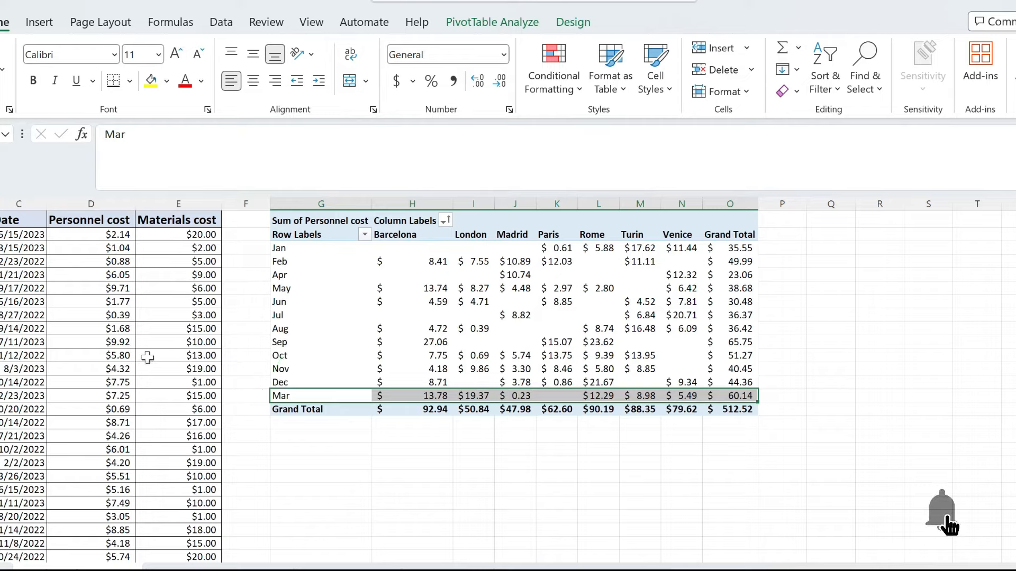